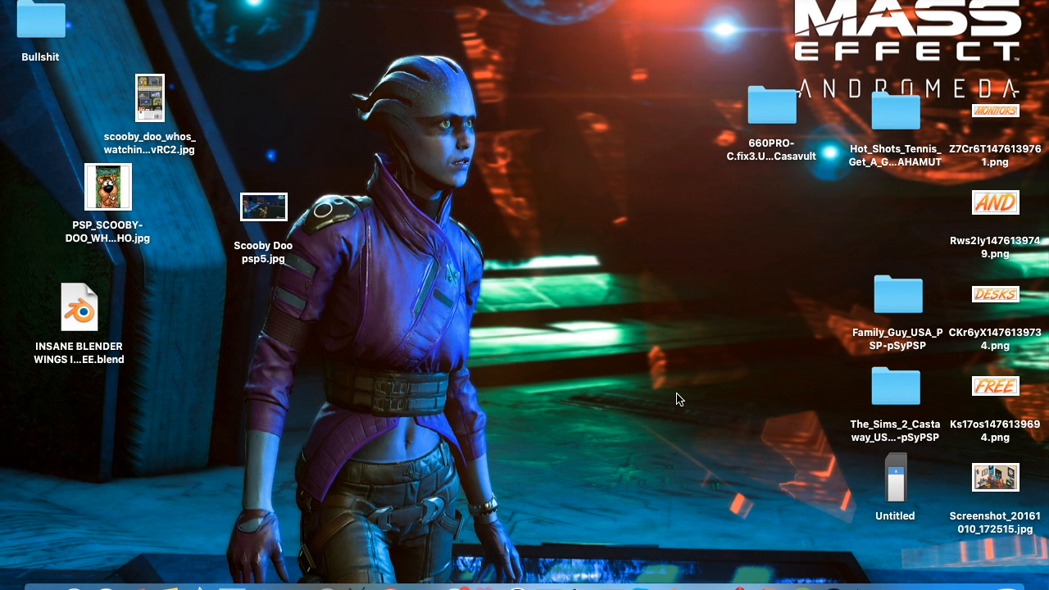
pyautogui.moveTo(750, 80)
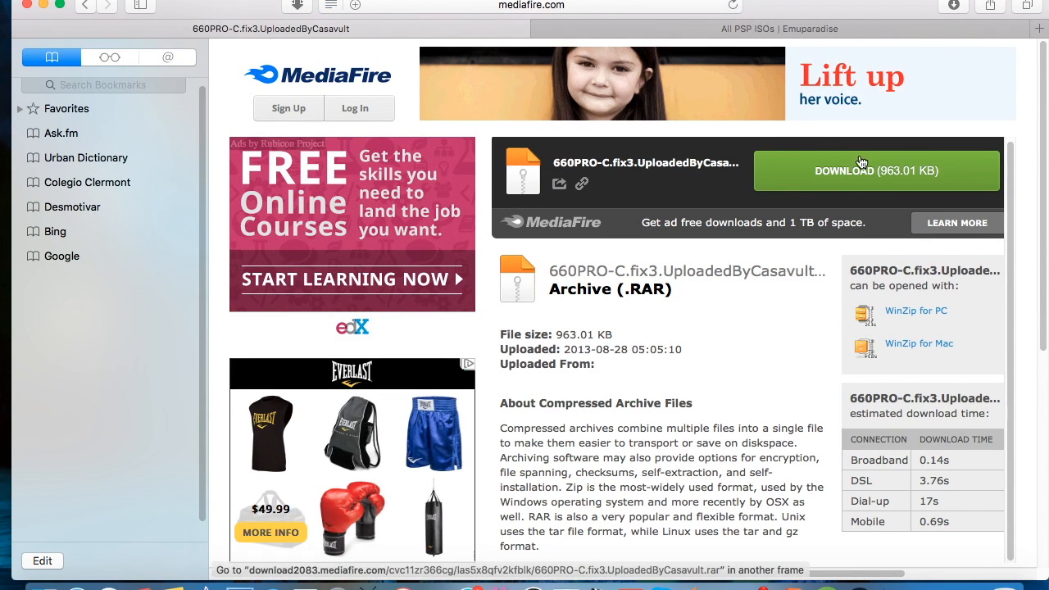
# Start the 660PRO-C.fix3 archive download from MediaFire and minimize Safari.
pyautogui.click(875, 170)
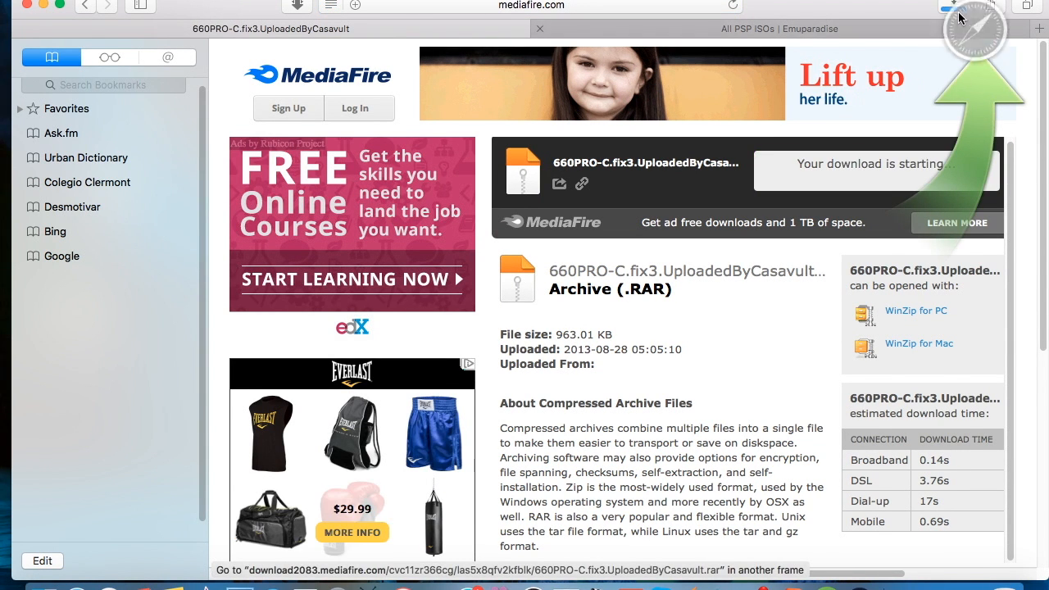
pyautogui.click(952, 7)
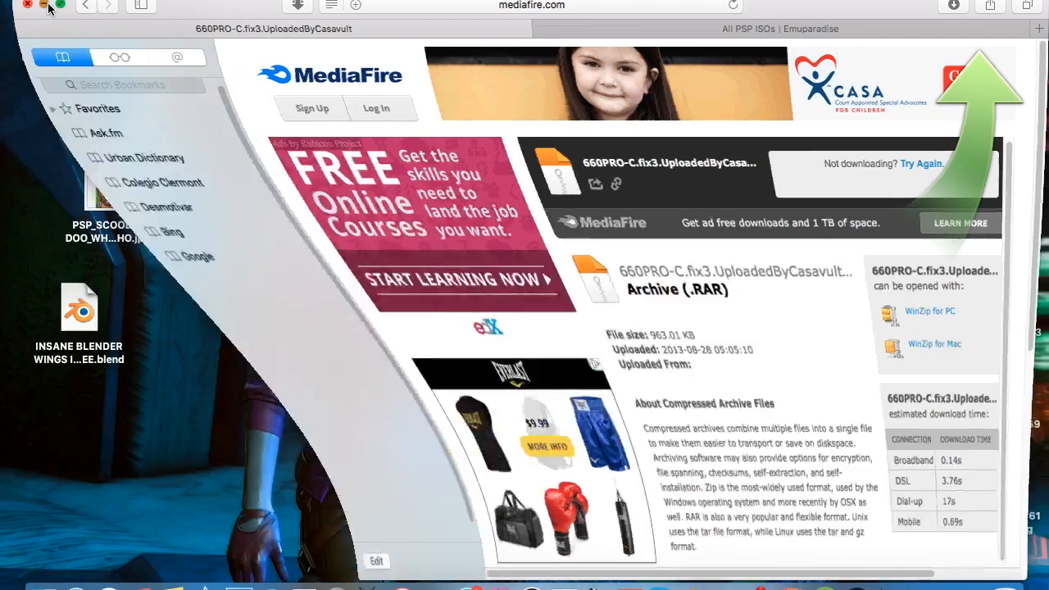
pyautogui.click(31, 6)
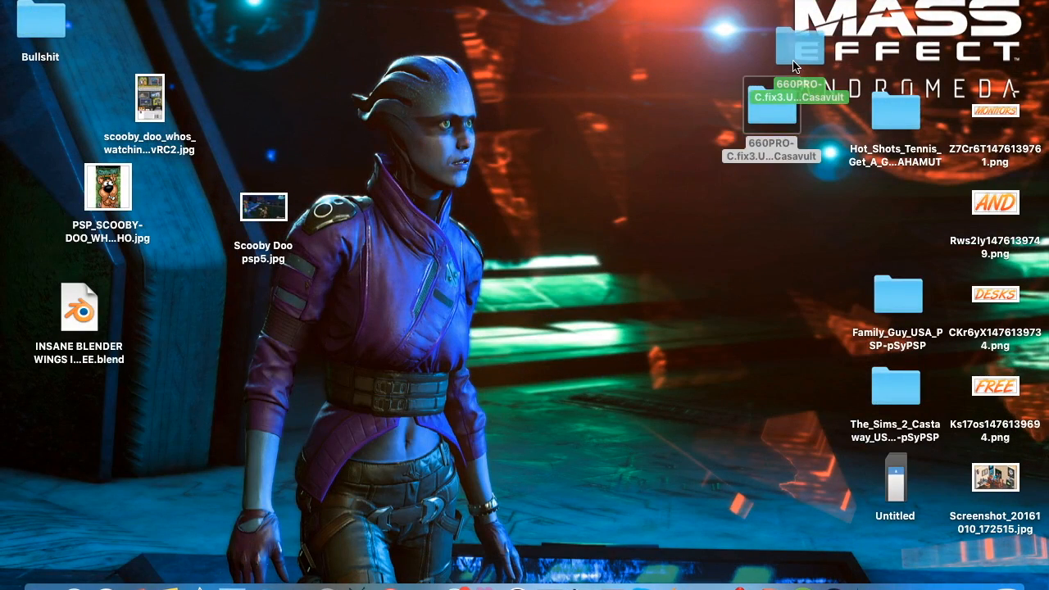
pyautogui.doubleClick(799, 46)
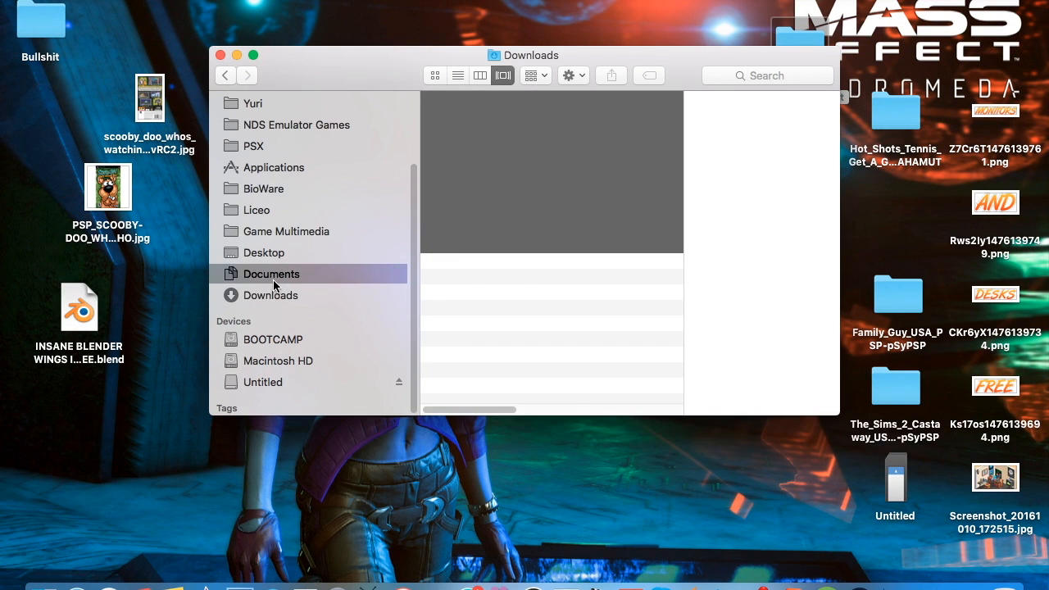
pyautogui.click(270, 295)
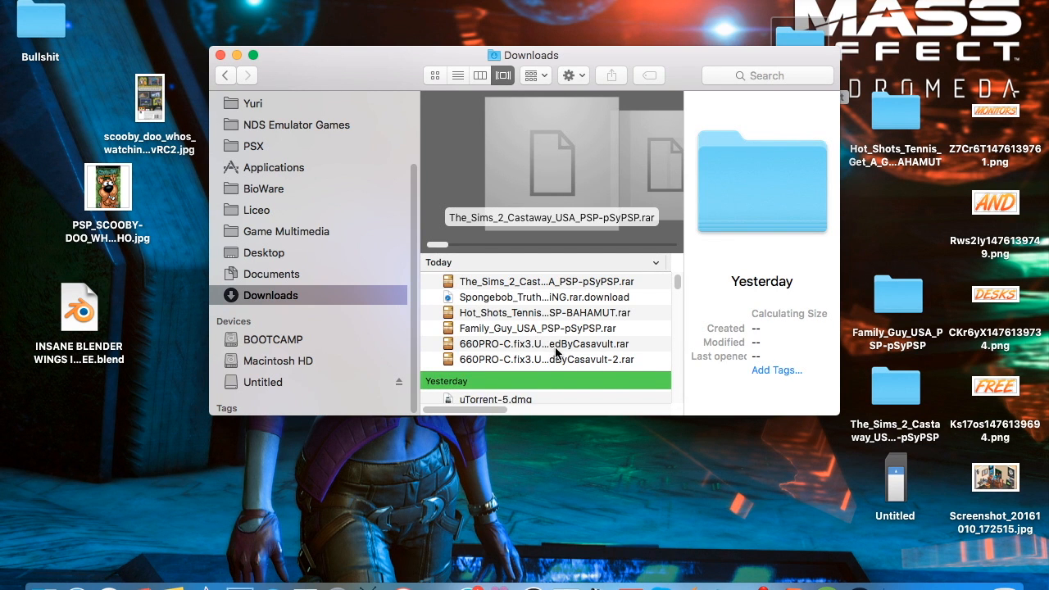
pyautogui.click(544, 359)
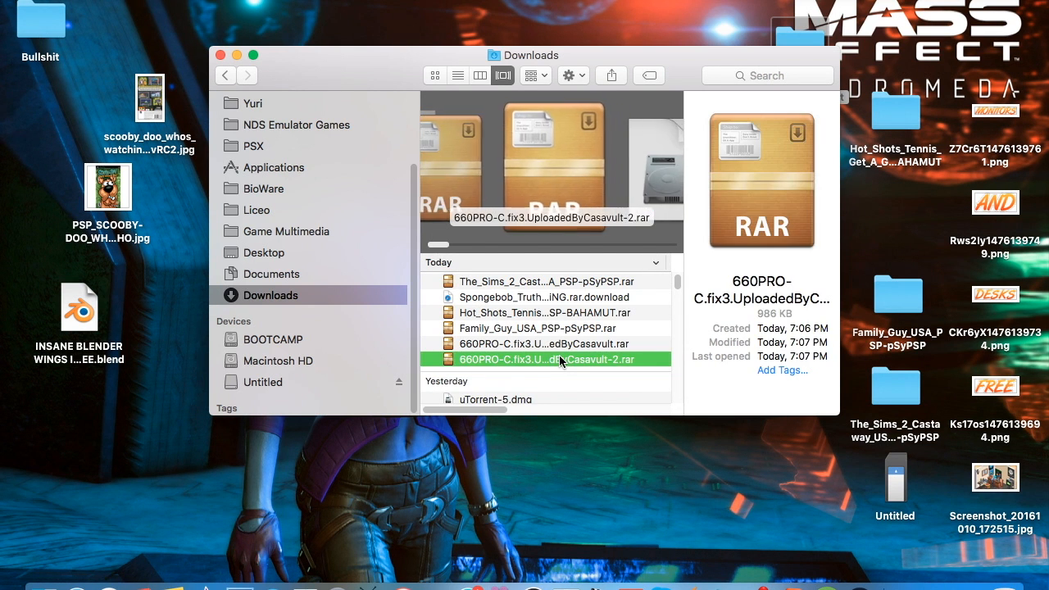
pyautogui.moveTo(947, 126)
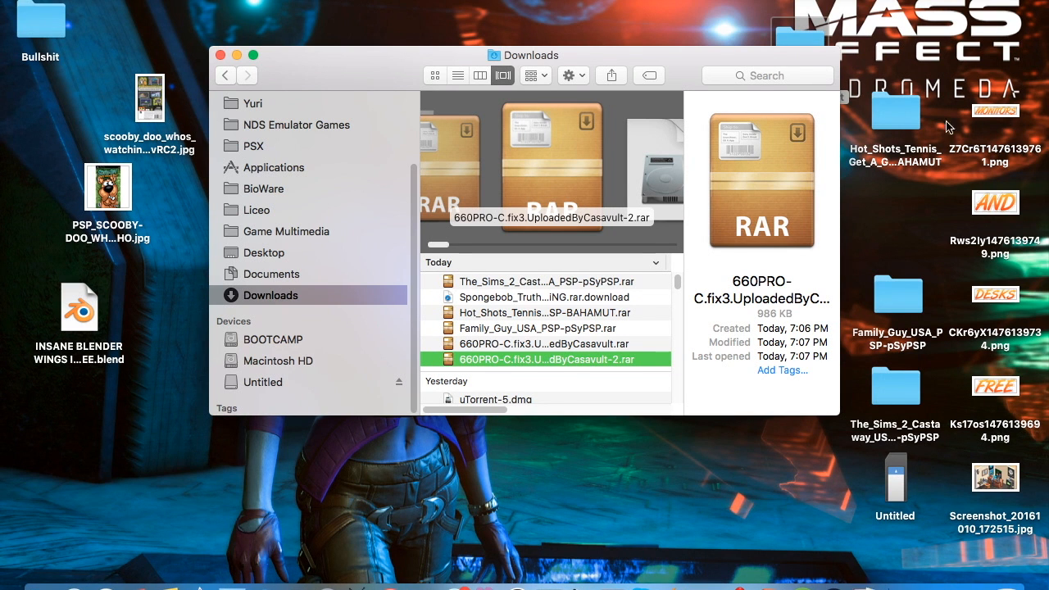
pyautogui.moveTo(112, 31)
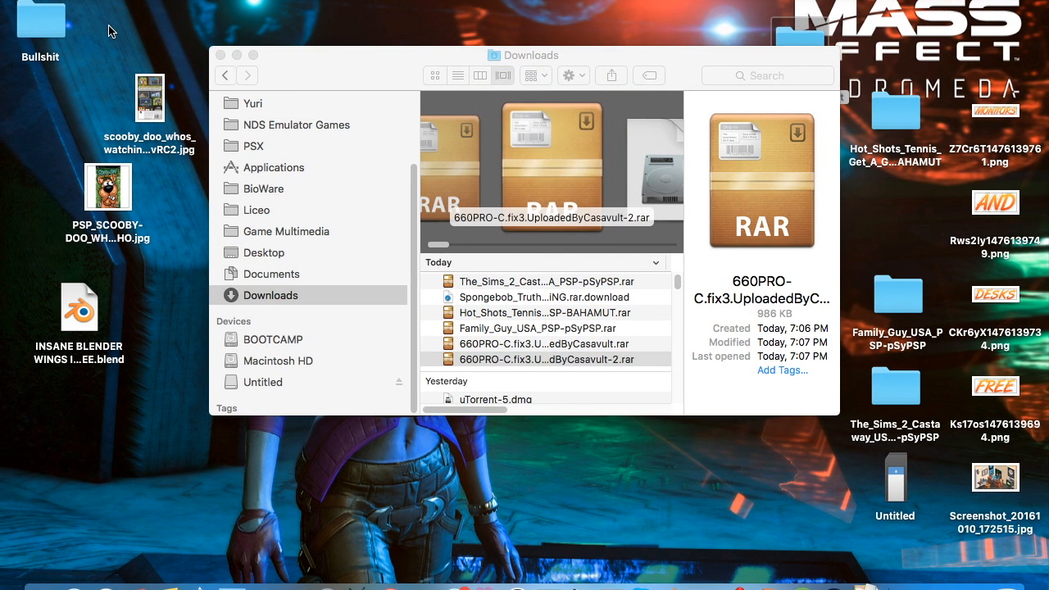
pyautogui.moveTo(210, 24)
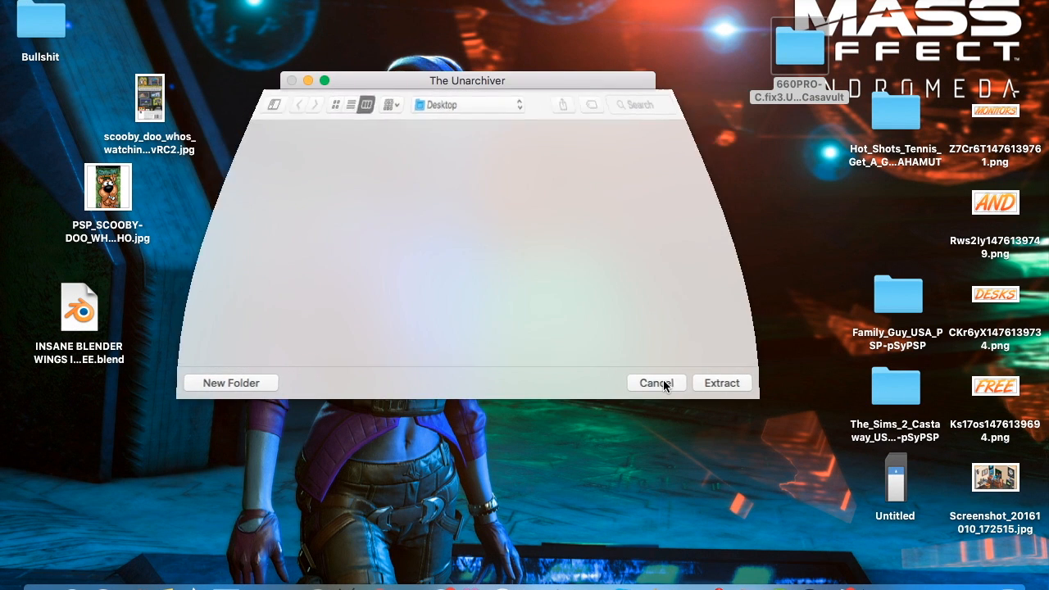
pyautogui.click(656, 384)
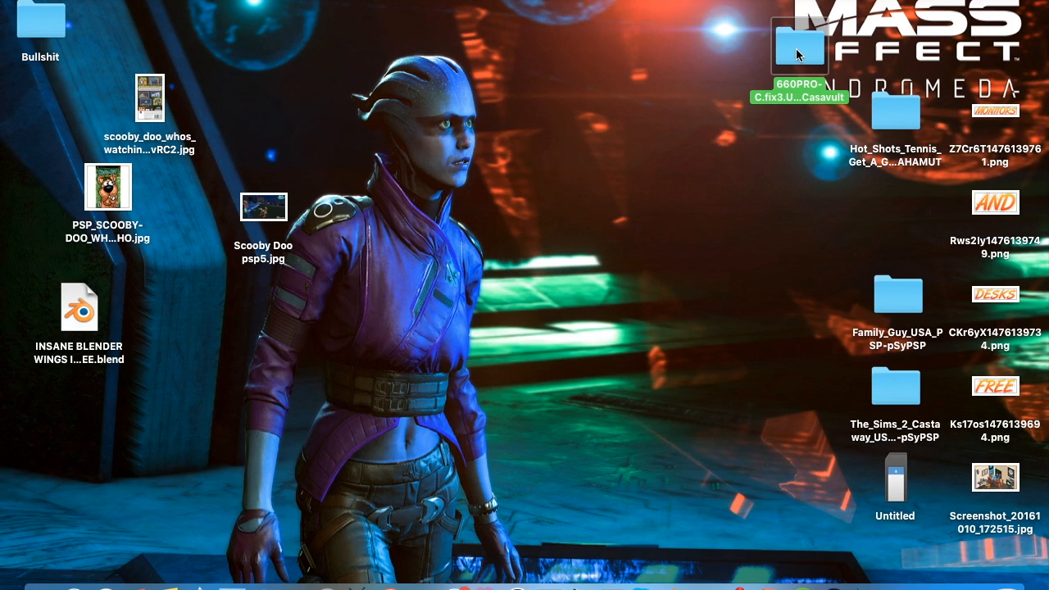
# Browse the extracted 660PRO-C folder to PSP/GAME and select CIPL_Flasher, FastRecovery and PROUPDATE.
pyautogui.moveTo(799, 41); pyautogui.dragTo(532, 177)
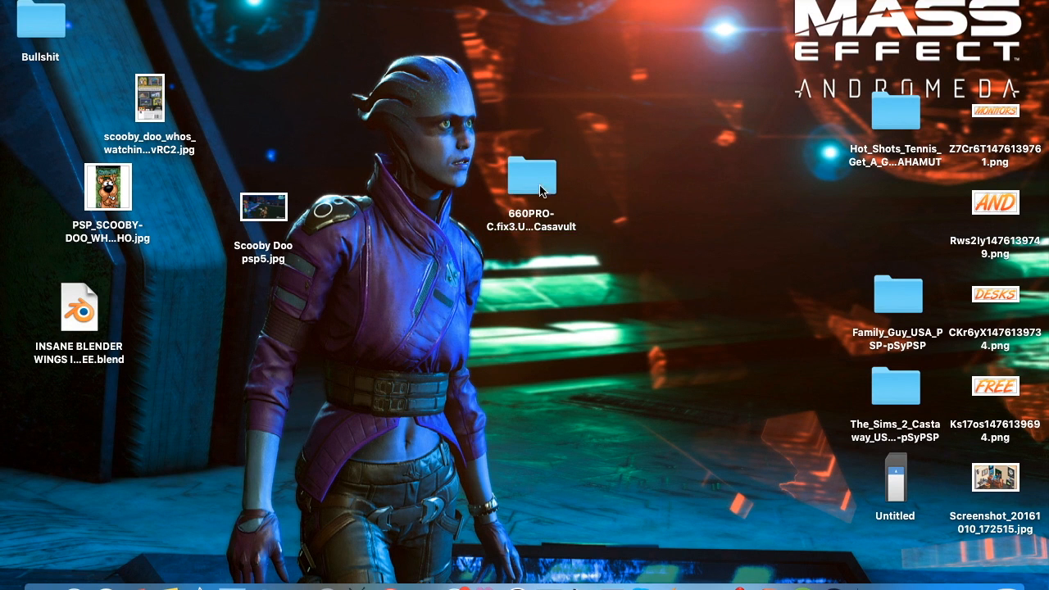
pyautogui.doubleClick(531, 176)
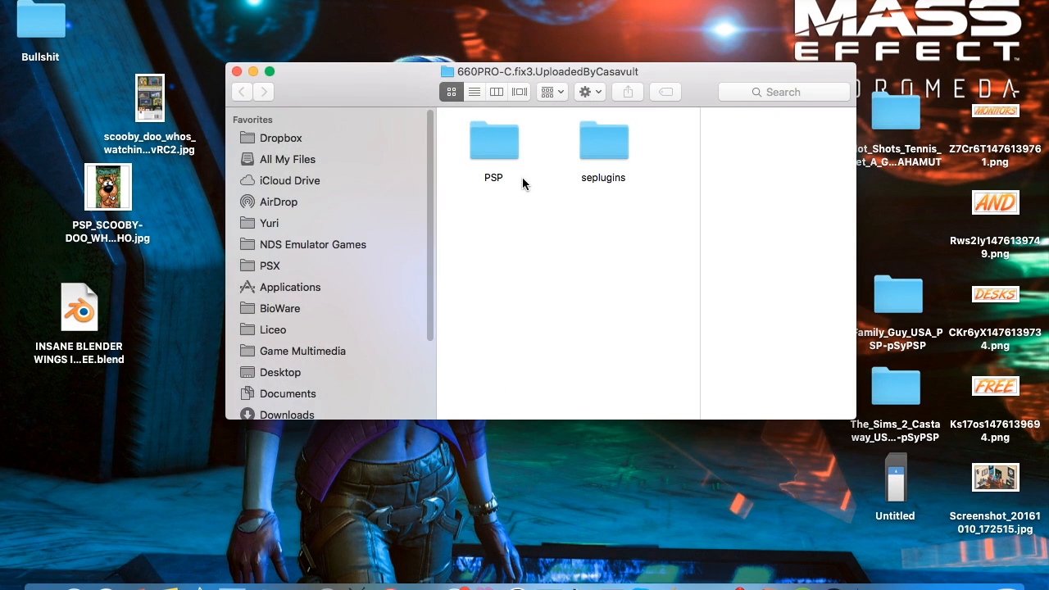
pyautogui.doubleClick(493, 139)
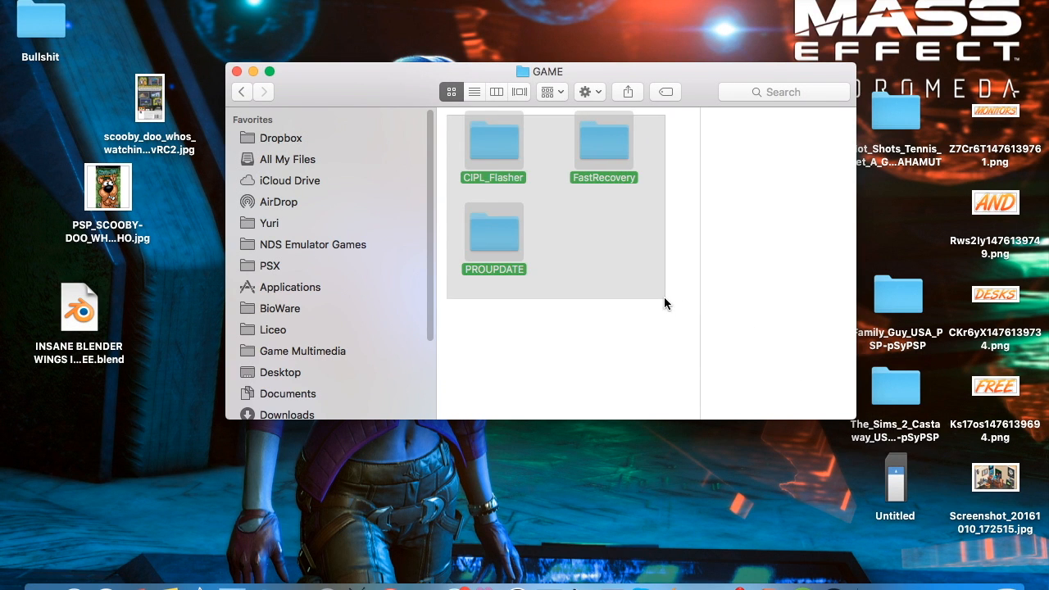
pyautogui.click(636, 236)
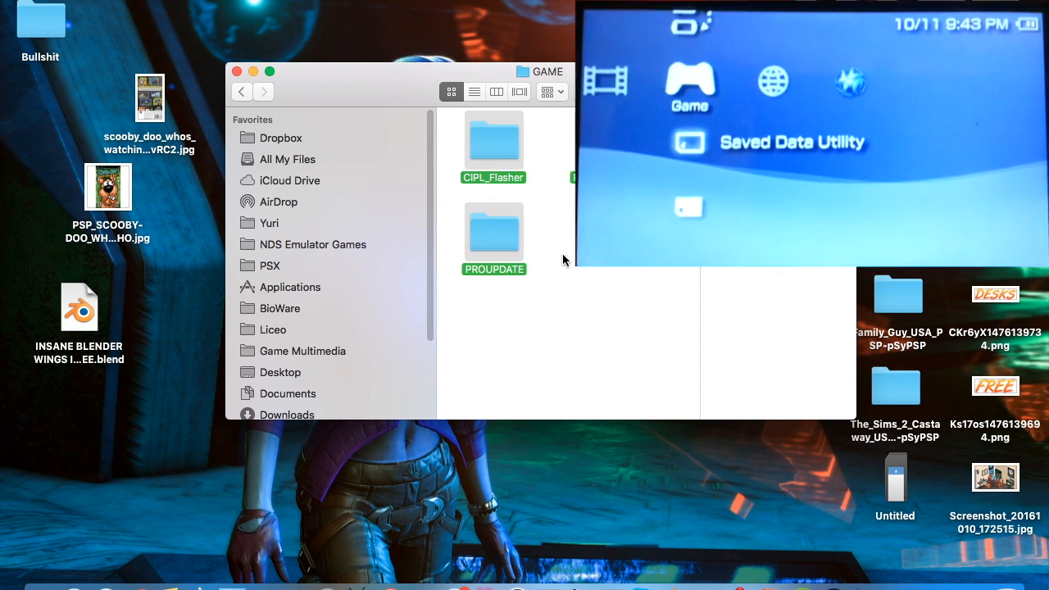
# Switch to the PSP's Untitled memory stick from the Finder sidebar.
pyautogui.scroll(-3)
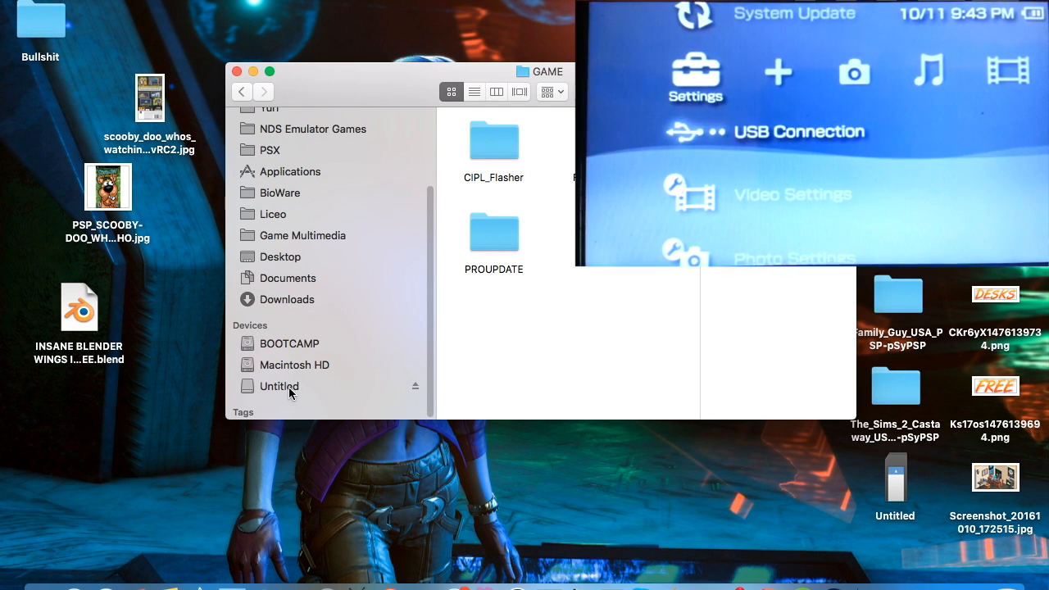
pyautogui.click(278, 387)
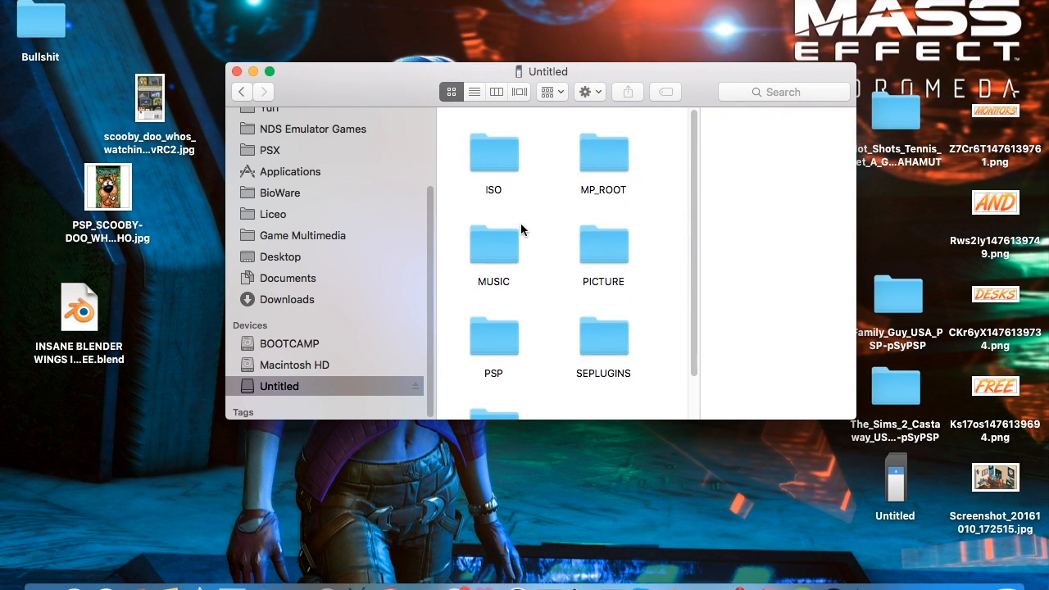
# Navigate the Untitled drive into its PSP folder toward the empty GAME folder.
pyautogui.scroll(-3)
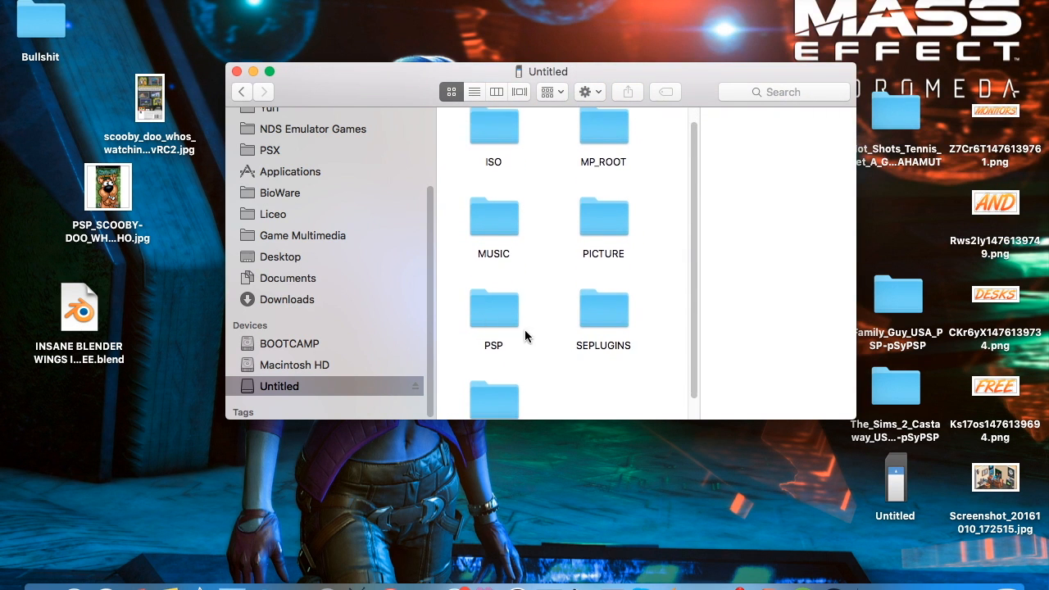
pyautogui.scroll(-3)
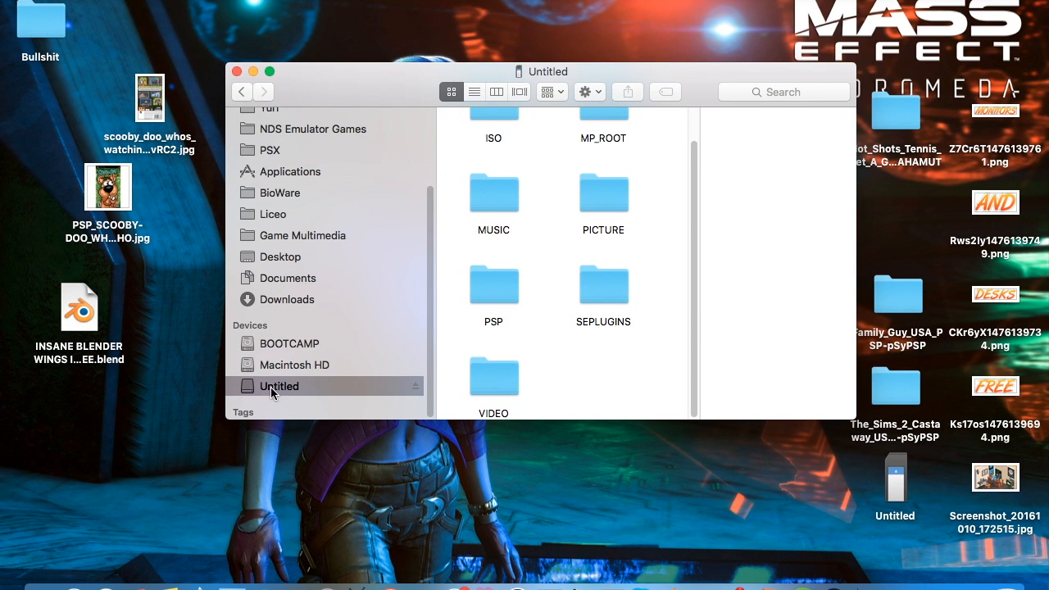
pyautogui.moveTo(282, 400)
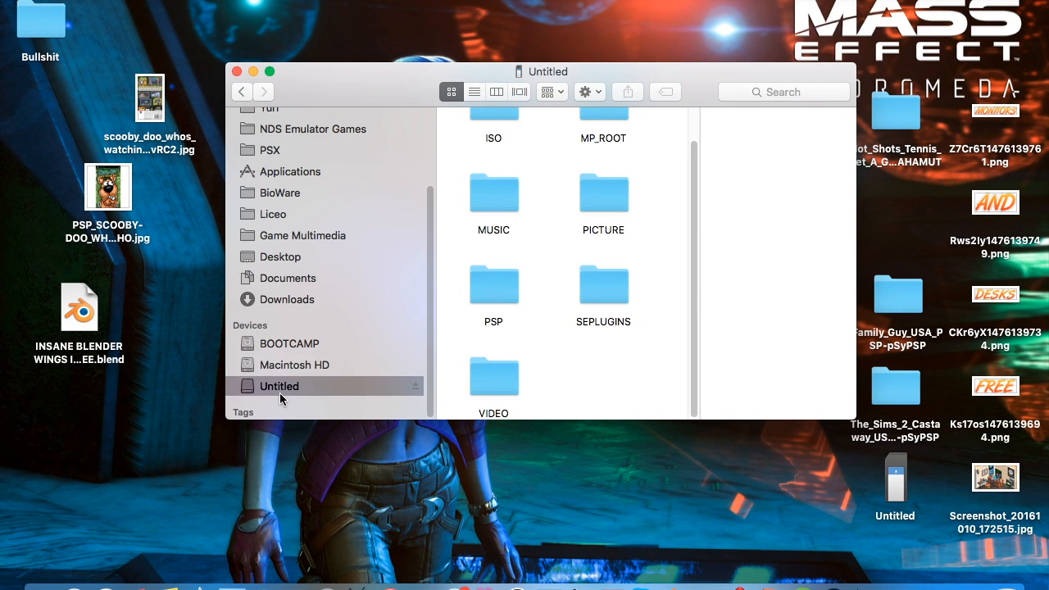
pyautogui.moveTo(508, 255)
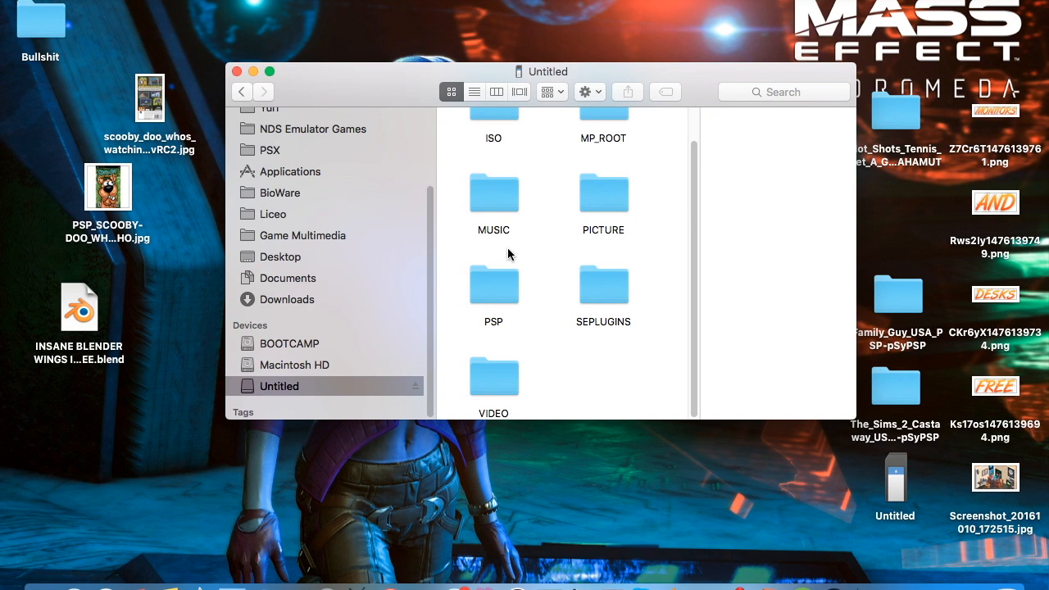
pyautogui.moveTo(484, 291)
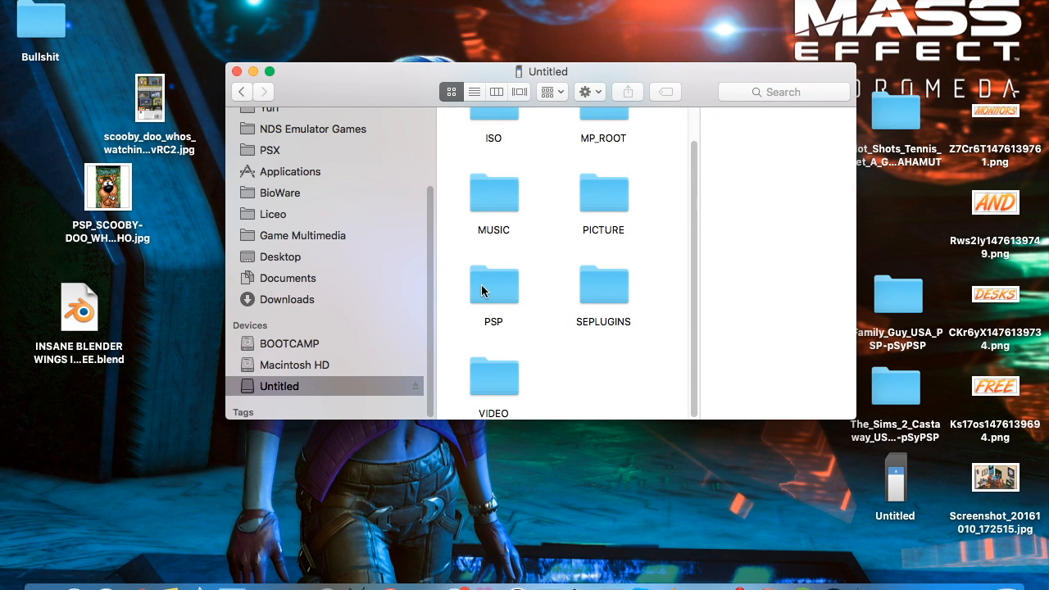
pyautogui.click(493, 285)
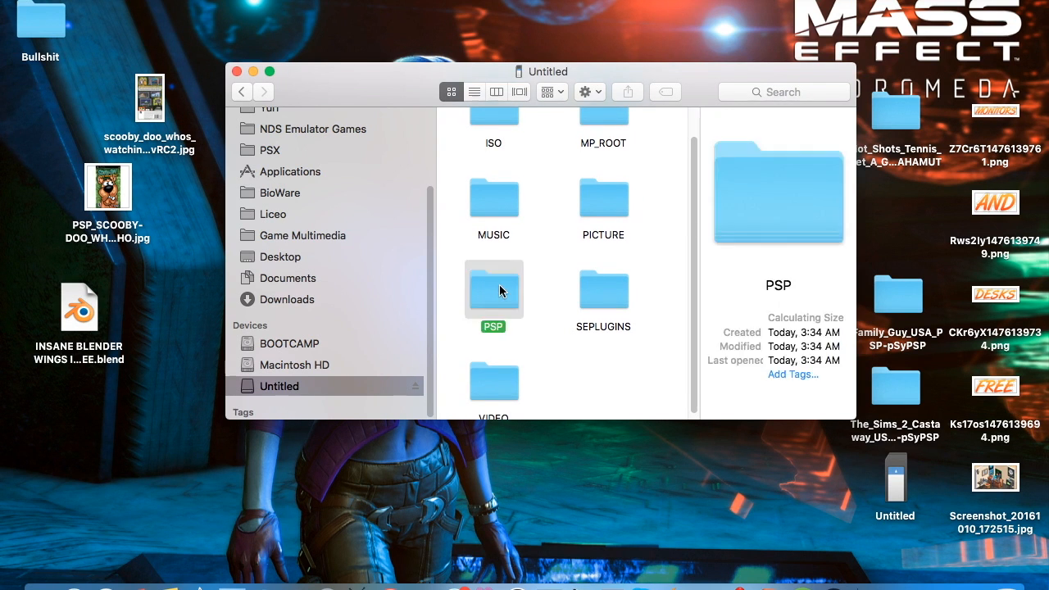
pyautogui.doubleClick(492, 288)
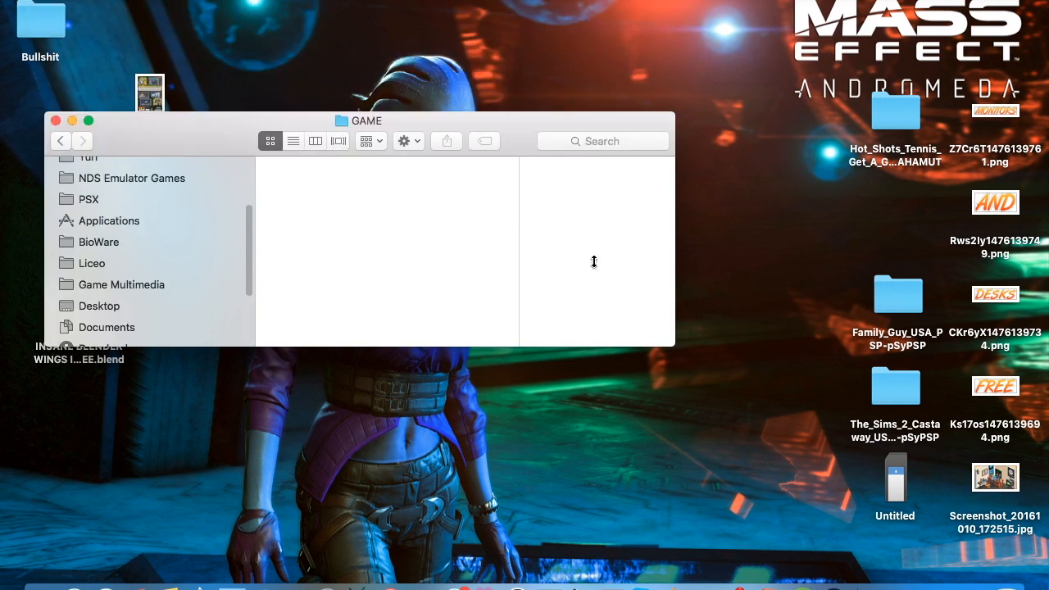
# Arrange the two GAME windows and copy the three selected folders onto the memory stick's GAME folder.
pyautogui.moveTo(364, 121); pyautogui.dragTo(364, 78)
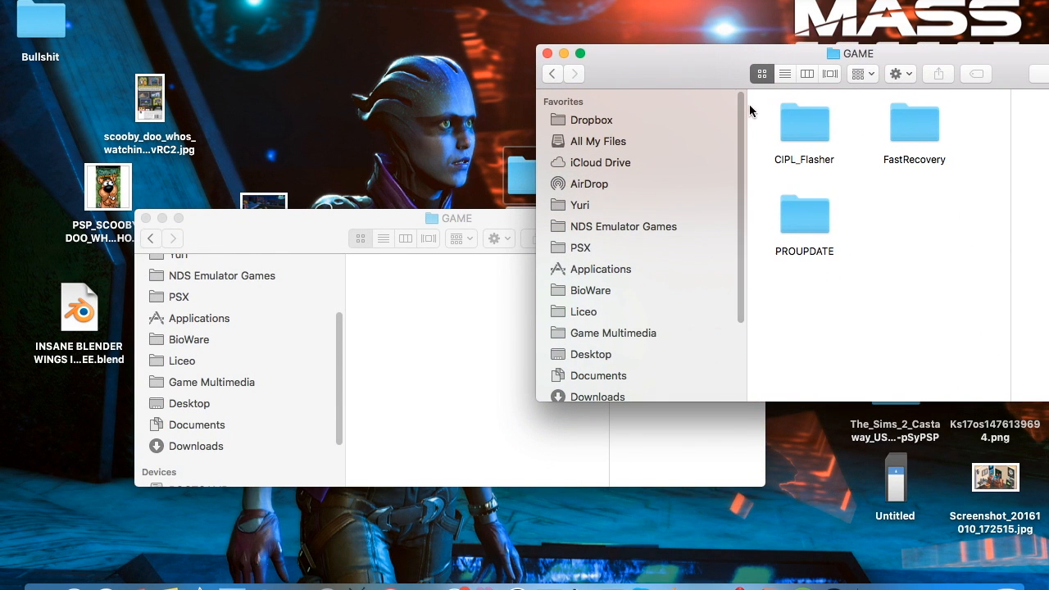
pyautogui.press('cmd+a')
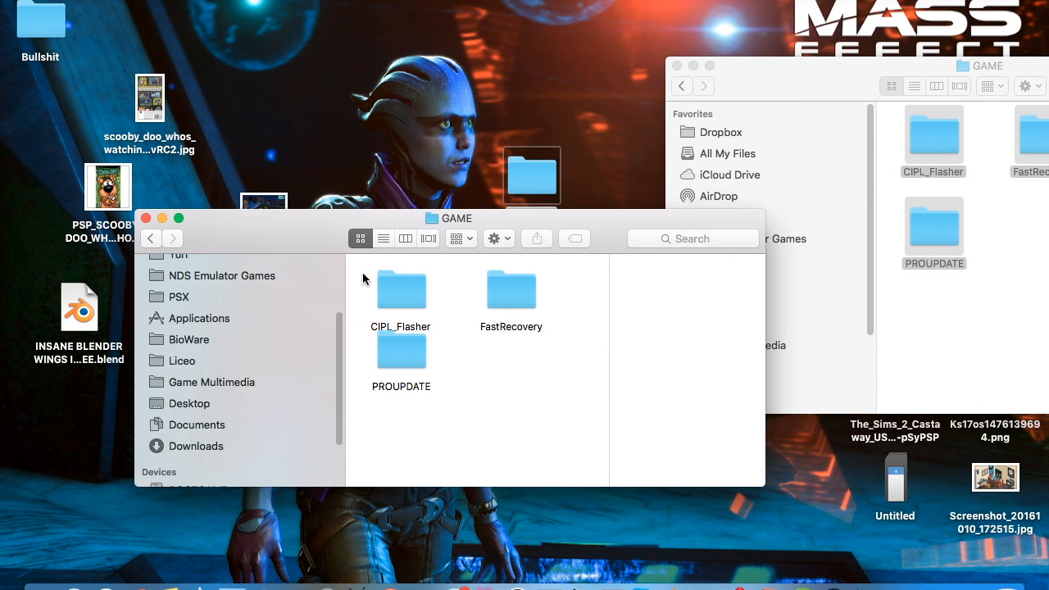
pyautogui.moveTo(449, 217); pyautogui.dragTo(449, 64)
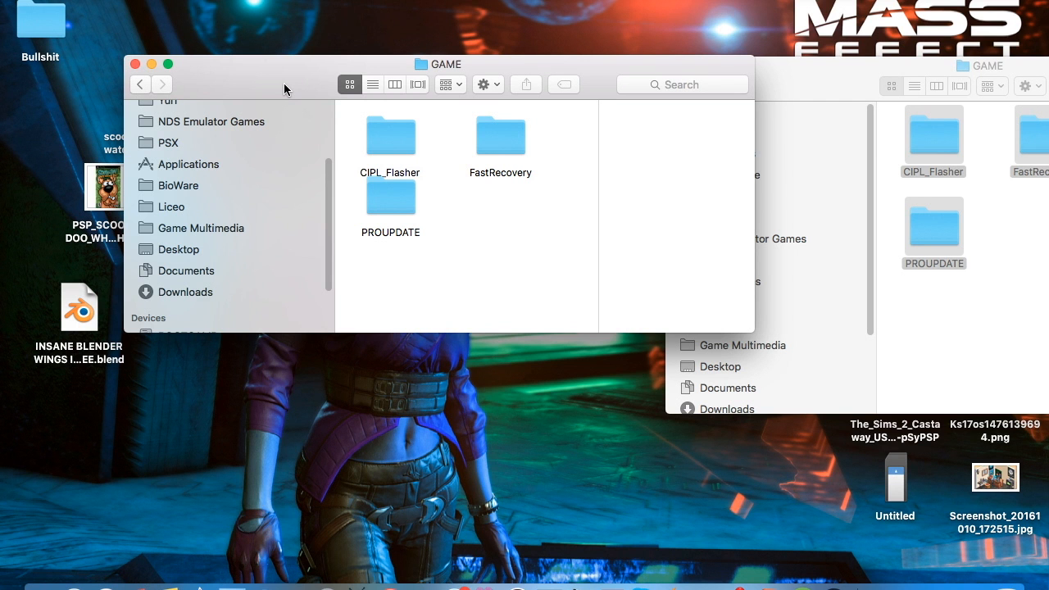
pyautogui.moveTo(311, 90)
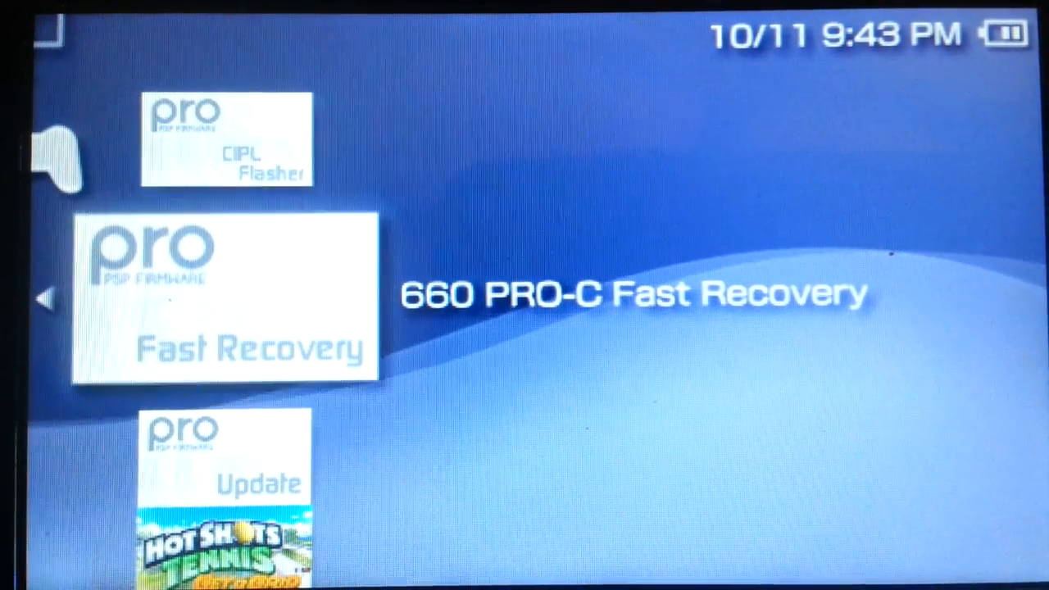
# Scroll the PSP Game menu to reveal the CIPL Flasher, Fast Recovery and PRO Update entries.
pyautogui.scroll(-3)
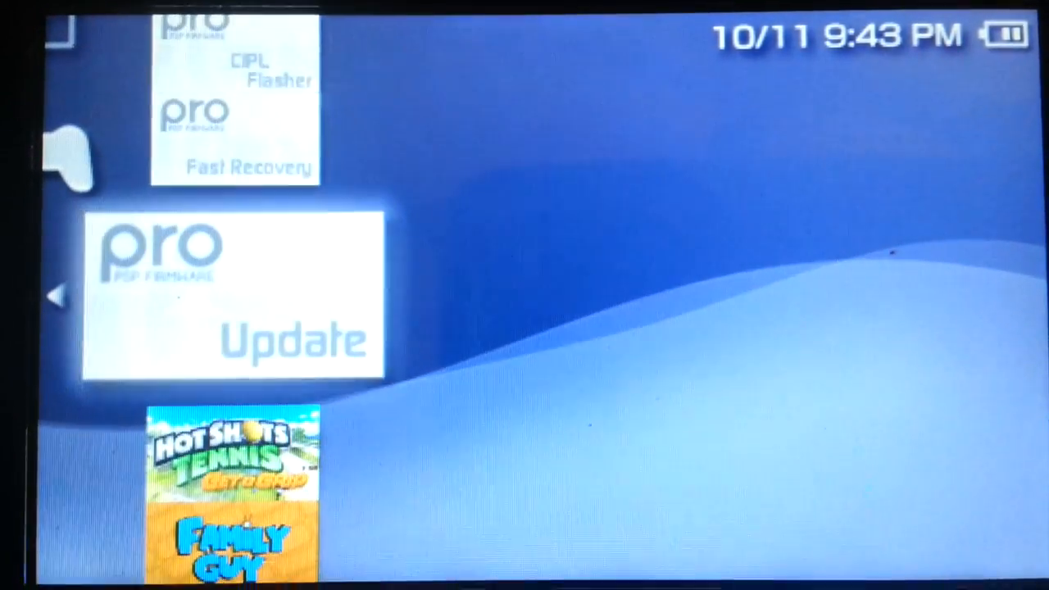